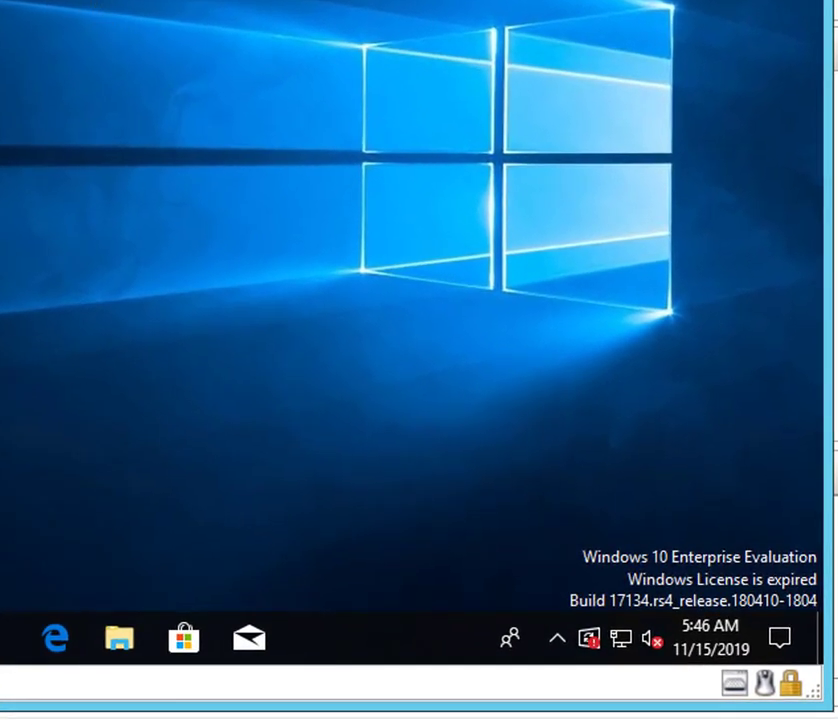
{"action": "mouse_move", "coordinate": [144, 248]}
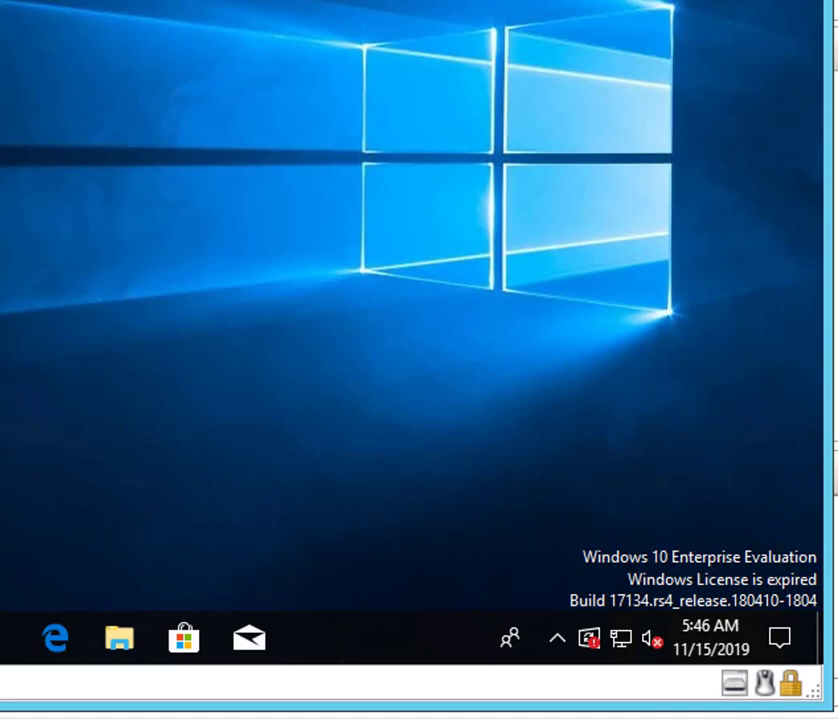
{"action": "mouse_move", "coordinate": [228, 436]}
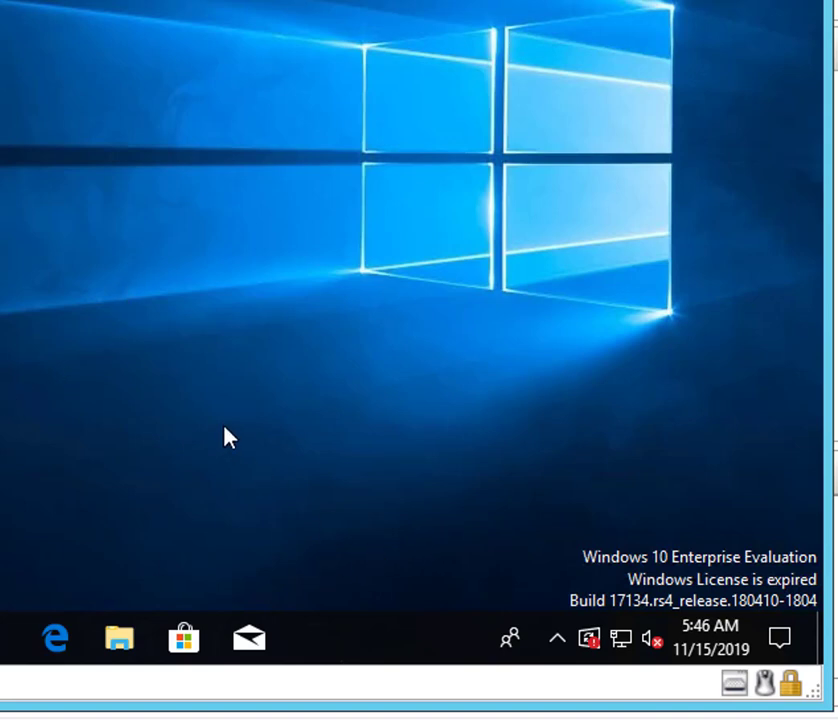
{"action": "mouse_move", "coordinate": [206, 418]}
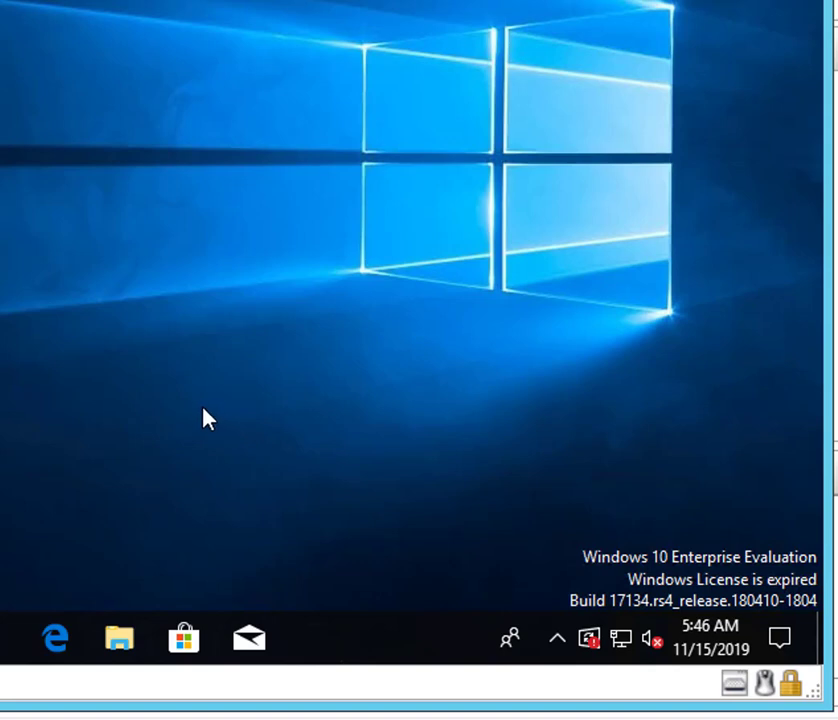
{"action": "mouse_move", "coordinate": [584, 492]}
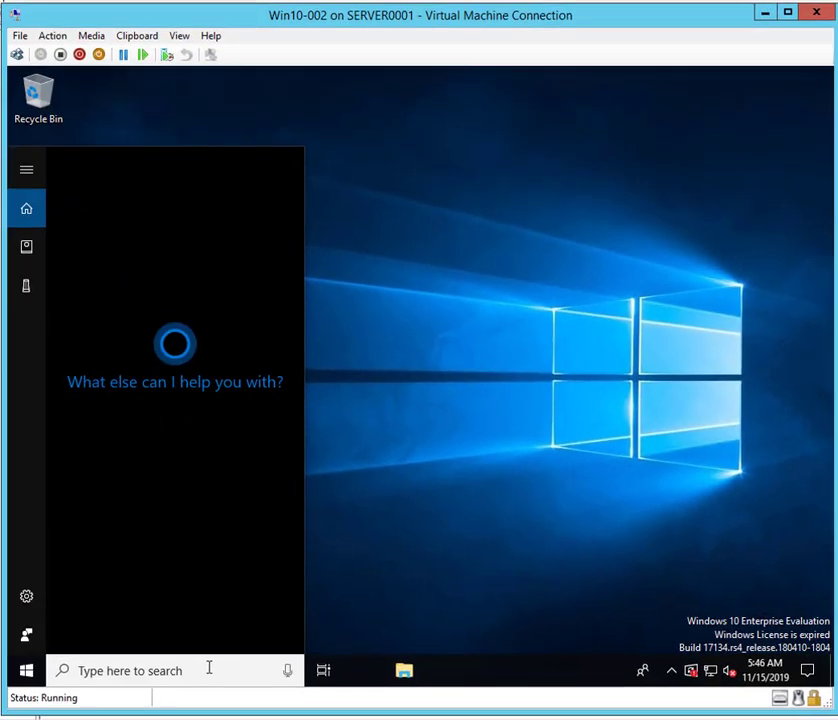
Launch Command Prompt as administrator from Start search 'comm', approving the UAC prompt.
{"action": "type", "text": "comm"}
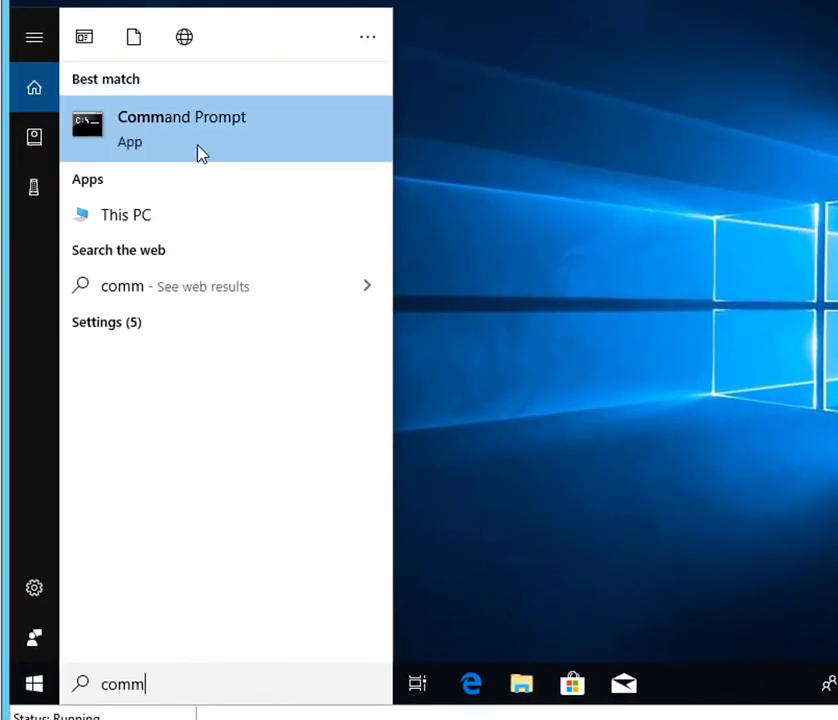
{"action": "right_click", "coordinate": [180, 124]}
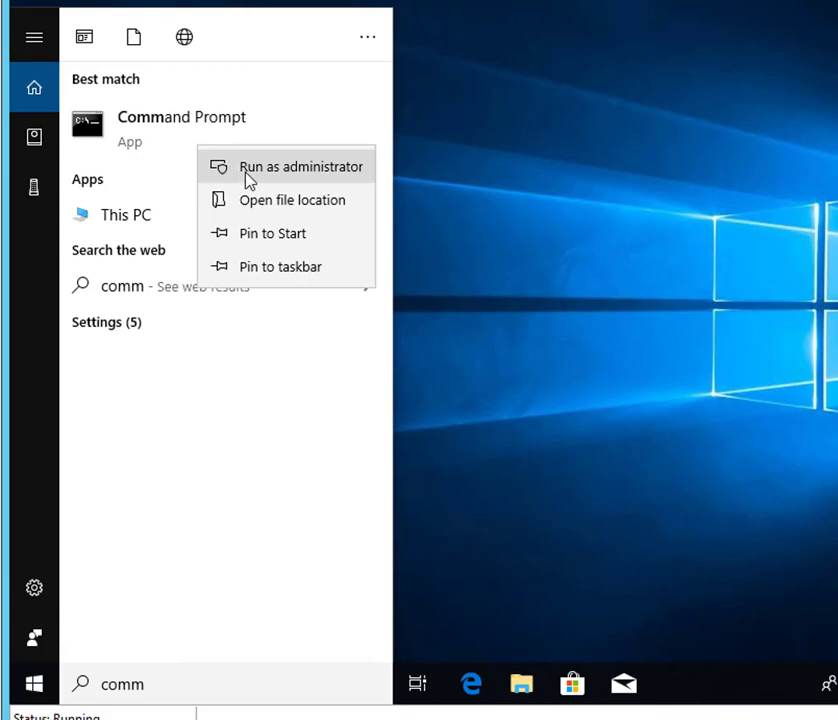
{"action": "left_click", "coordinate": [300, 166]}
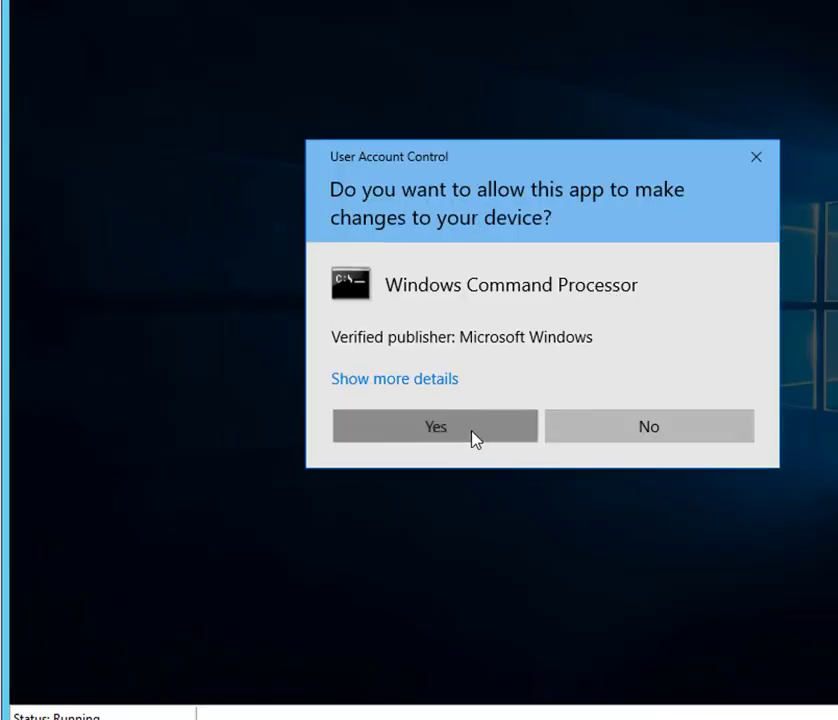
{"action": "left_click", "coordinate": [434, 426]}
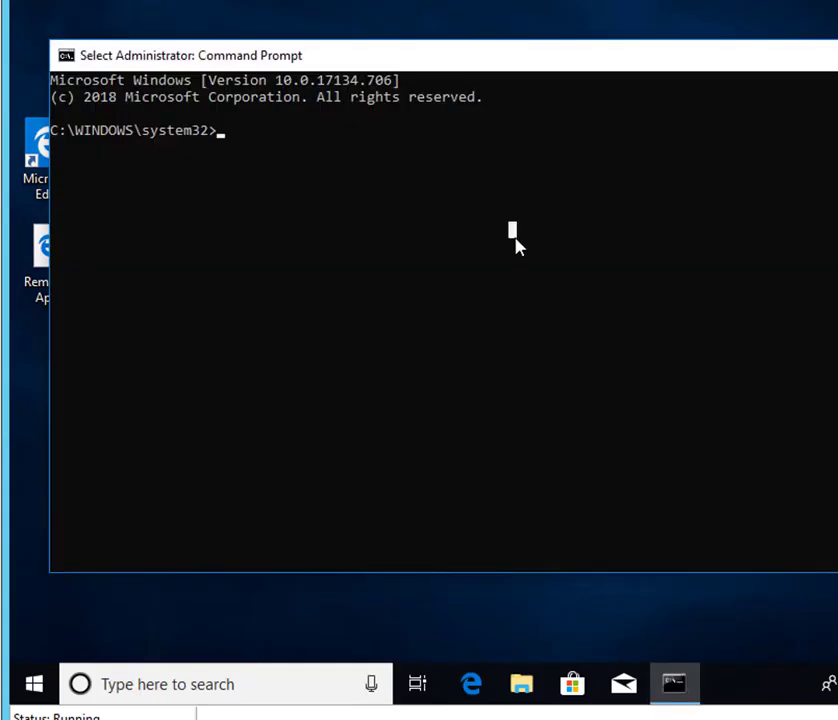
Run slmgr -dlv, review the licensing details showing 2 rearms remaining, and dismiss the report.
{"action": "type", "text": "sl"}
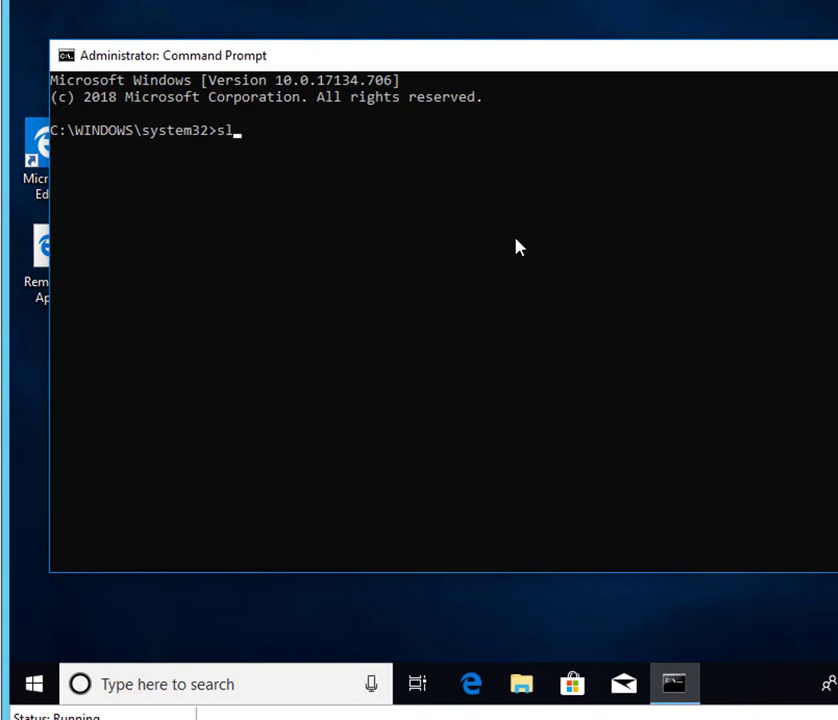
{"action": "type", "text": "mr"}
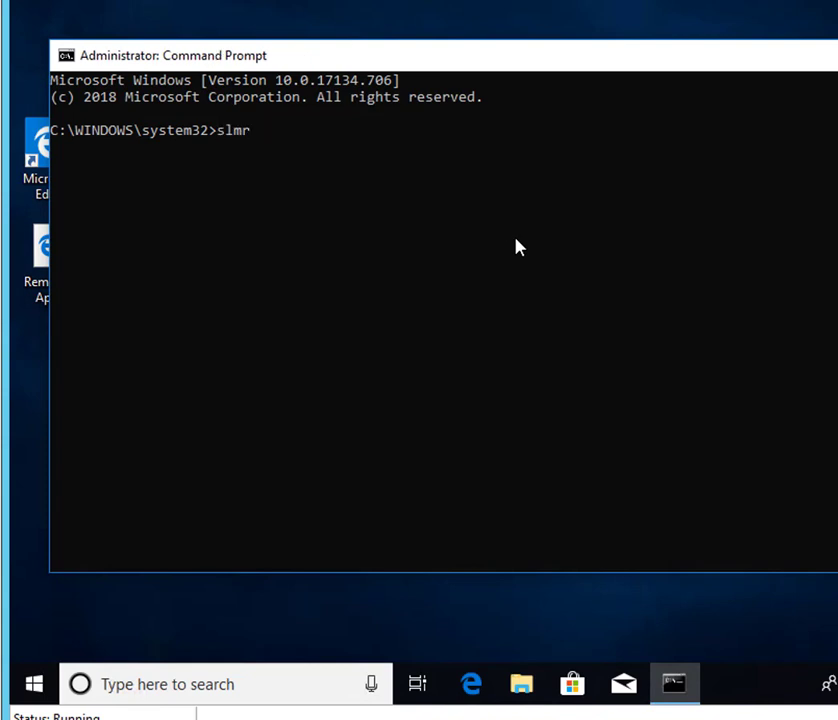
{"action": "key", "text": "Backspace"}
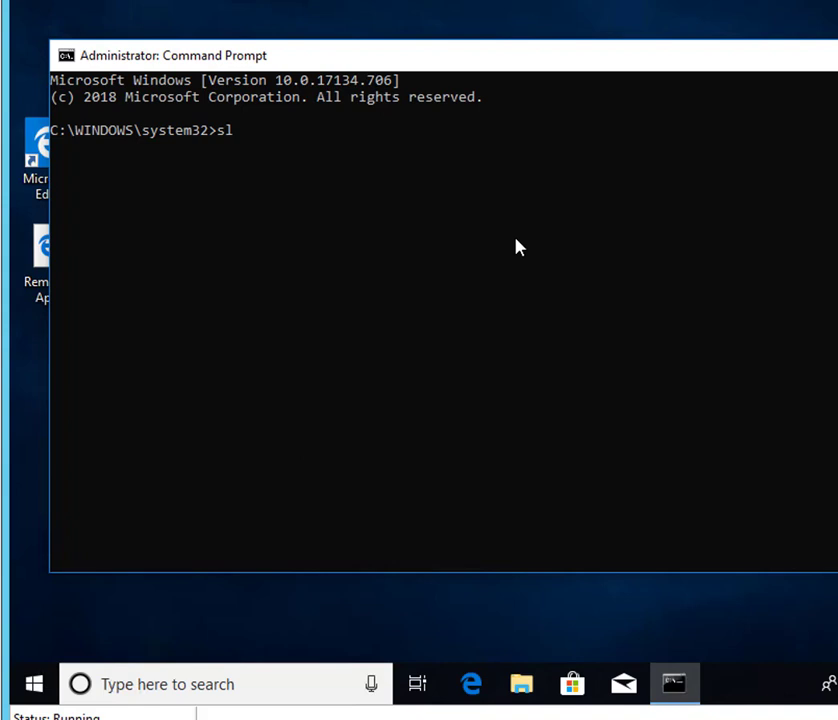
{"action": "type", "text": "mgr -"}
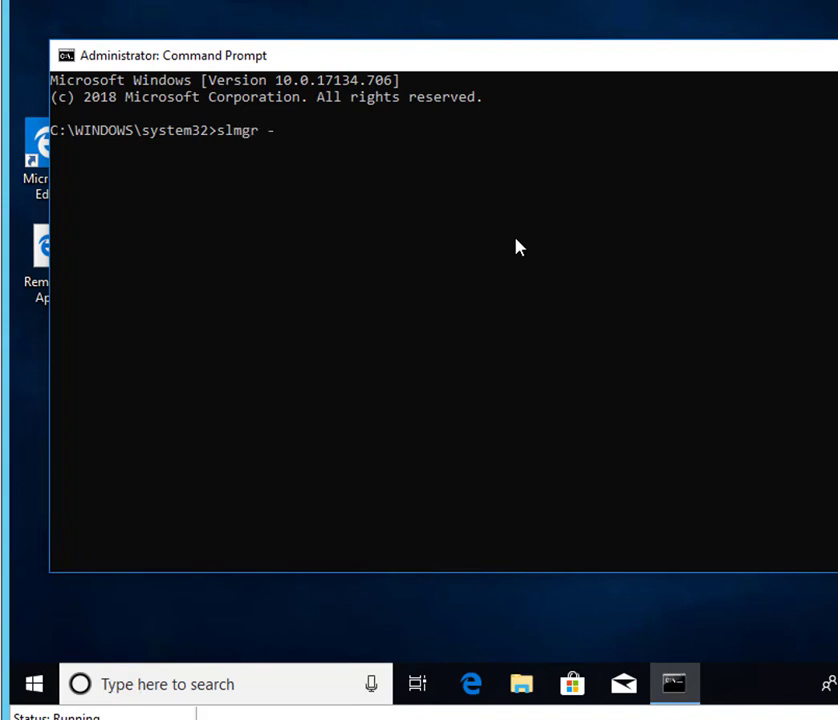
{"action": "type", "text": "dlv"}
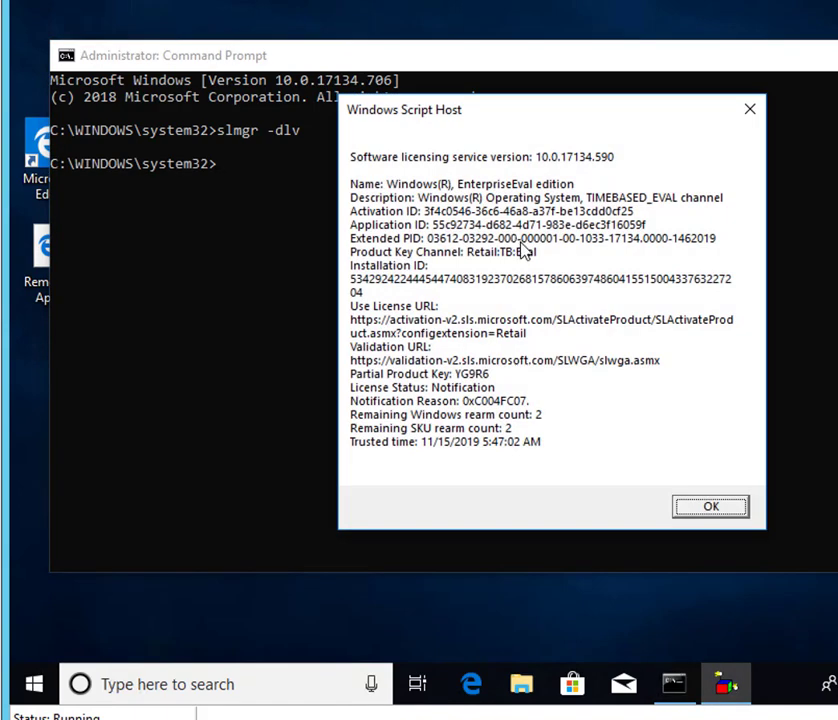
{"action": "mouse_move", "coordinate": [512, 438]}
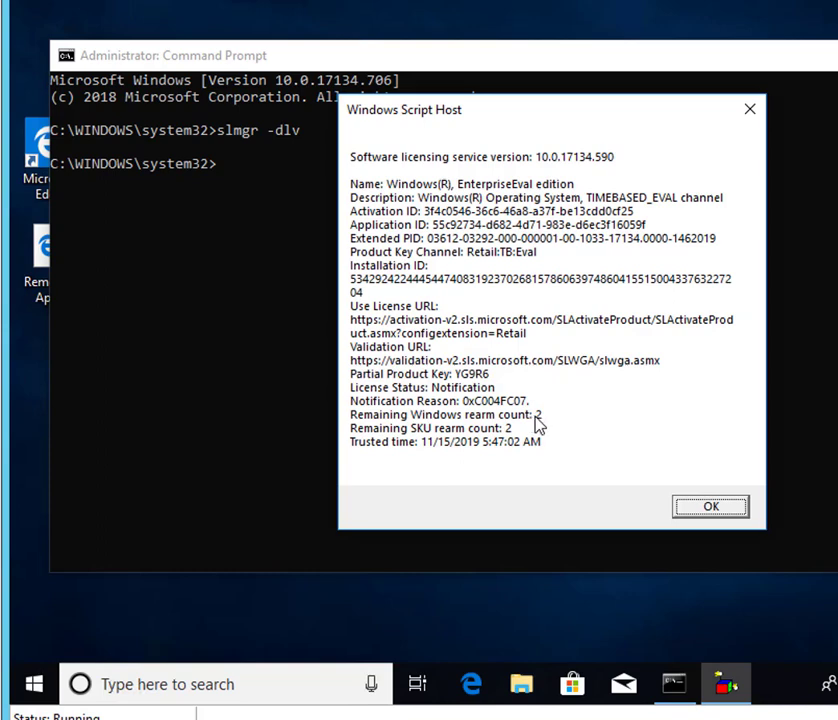
{"action": "mouse_move", "coordinate": [536, 424]}
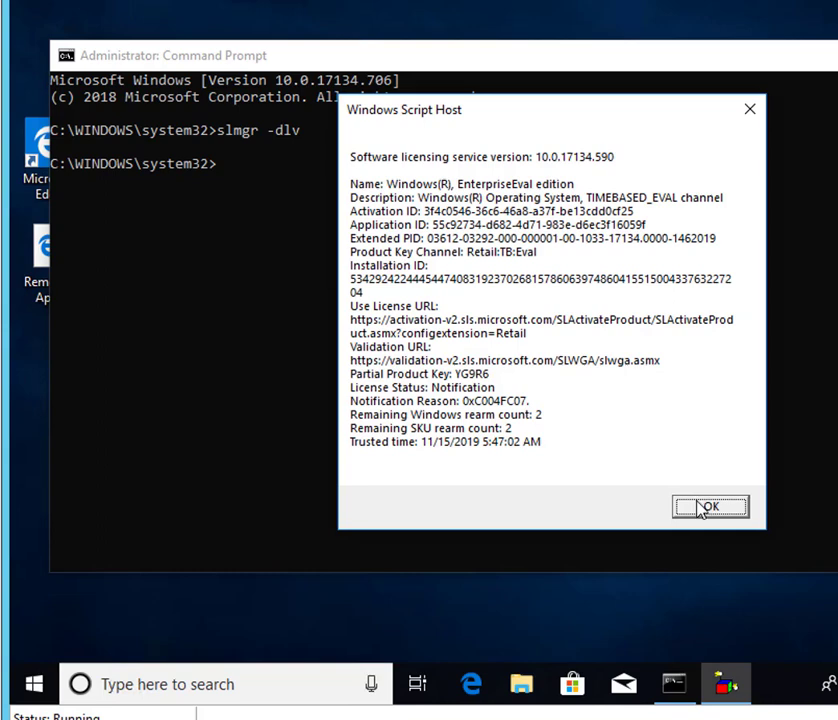
{"action": "left_click", "coordinate": [710, 506]}
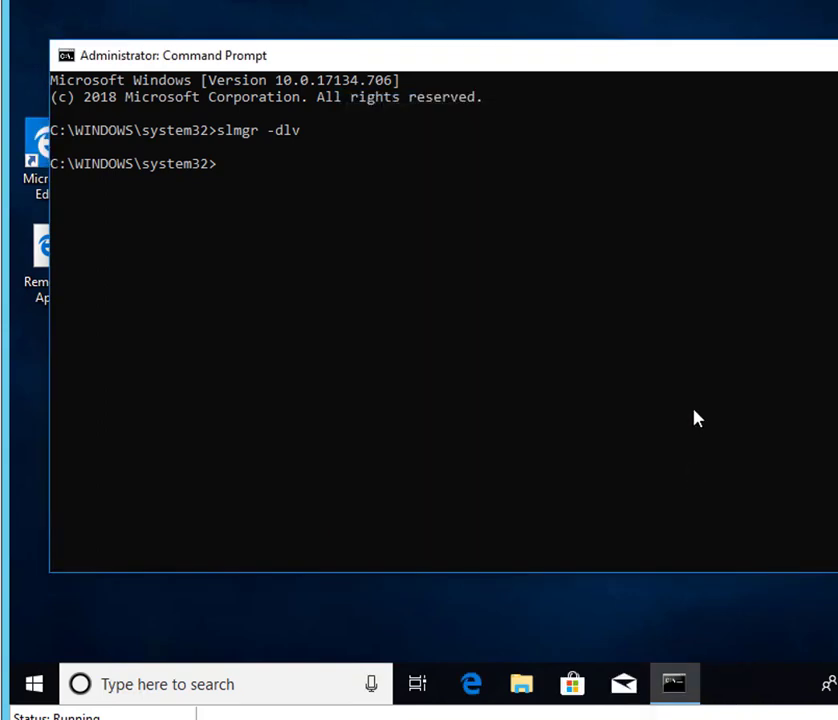
Run slmgr -rearm and acknowledge the restart-required success message.
{"action": "type", "text": "slmgr"}
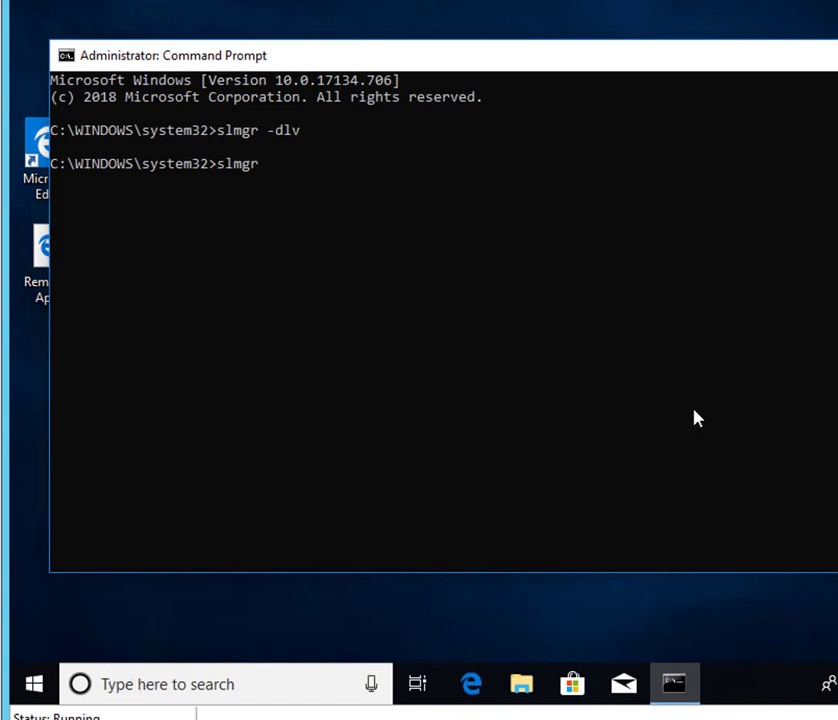
{"action": "type", "text": "-rearm"}
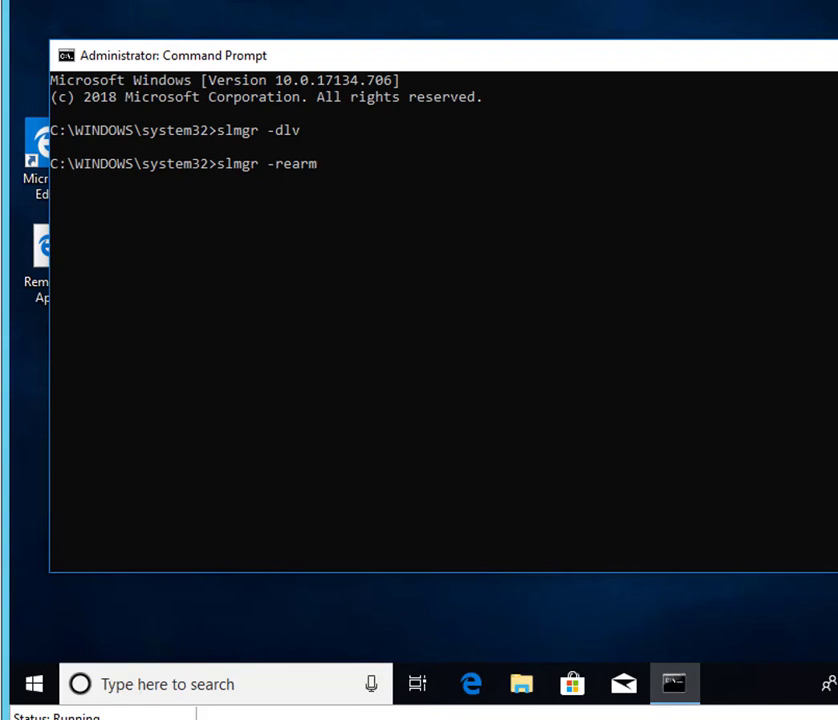
{"action": "mouse_move", "coordinate": [630, 200]}
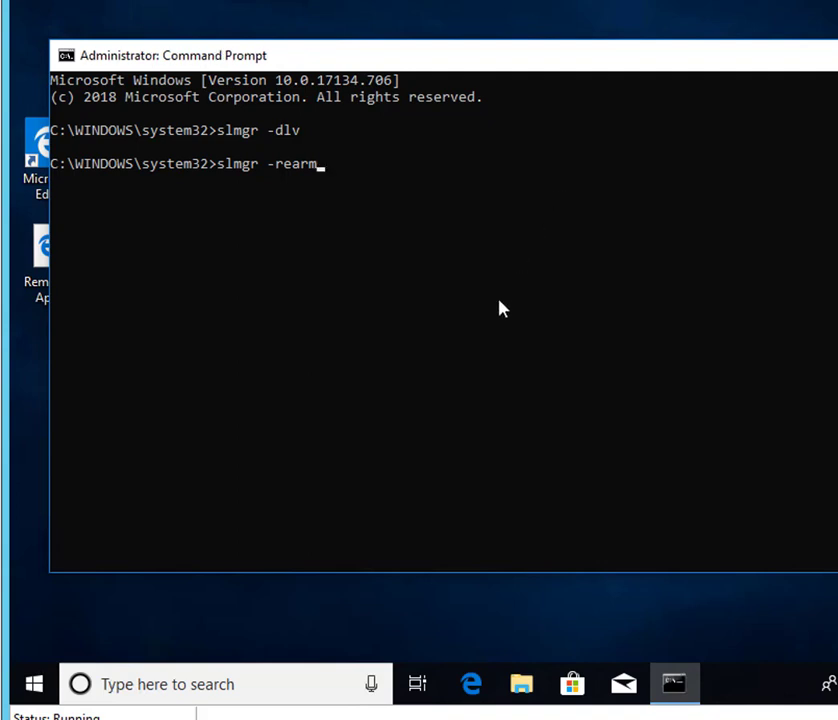
{"action": "mouse_move", "coordinate": [510, 430]}
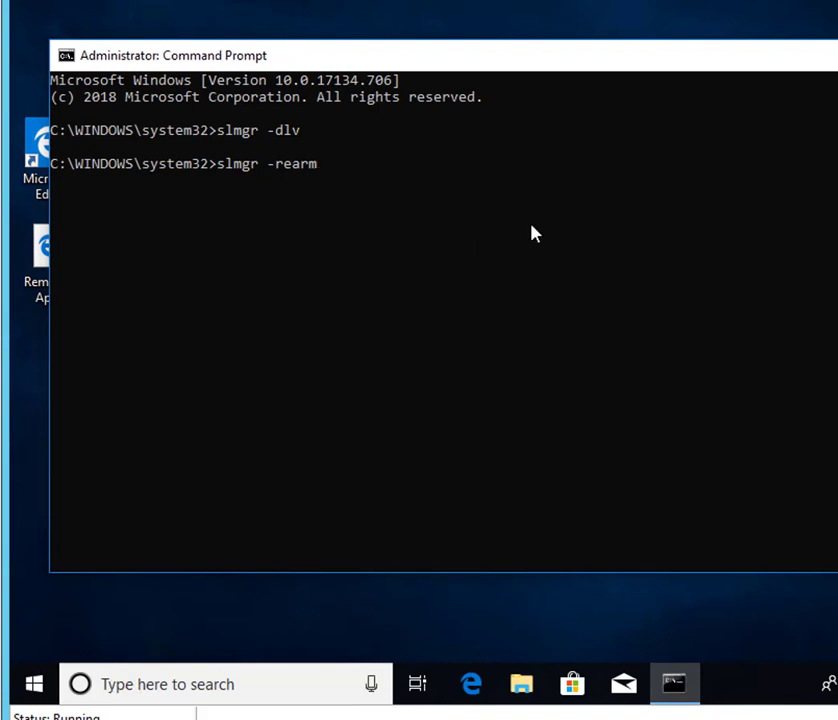
{"action": "mouse_move", "coordinate": [552, 62]}
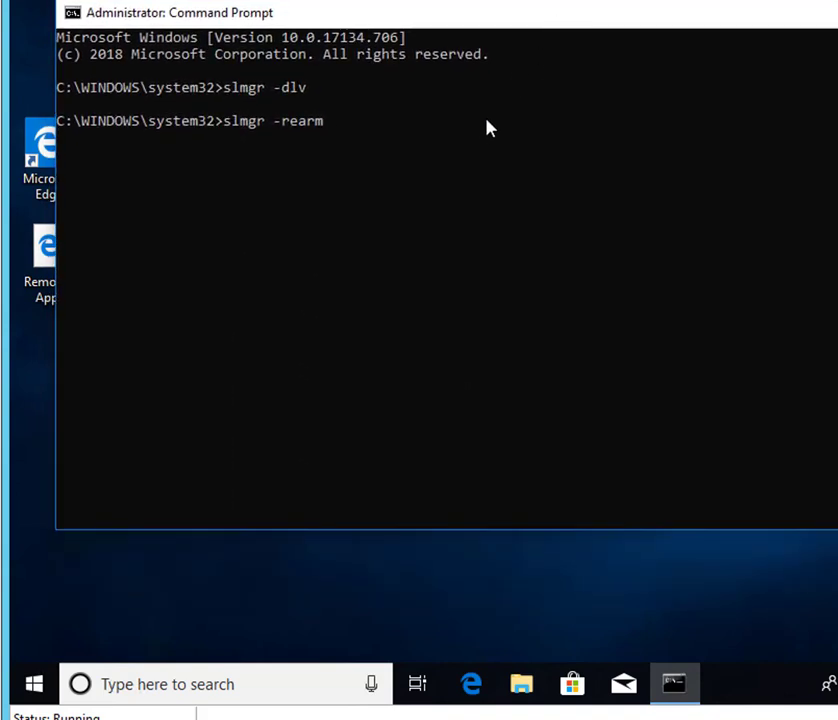
{"action": "mouse_move", "coordinate": [332, 136]}
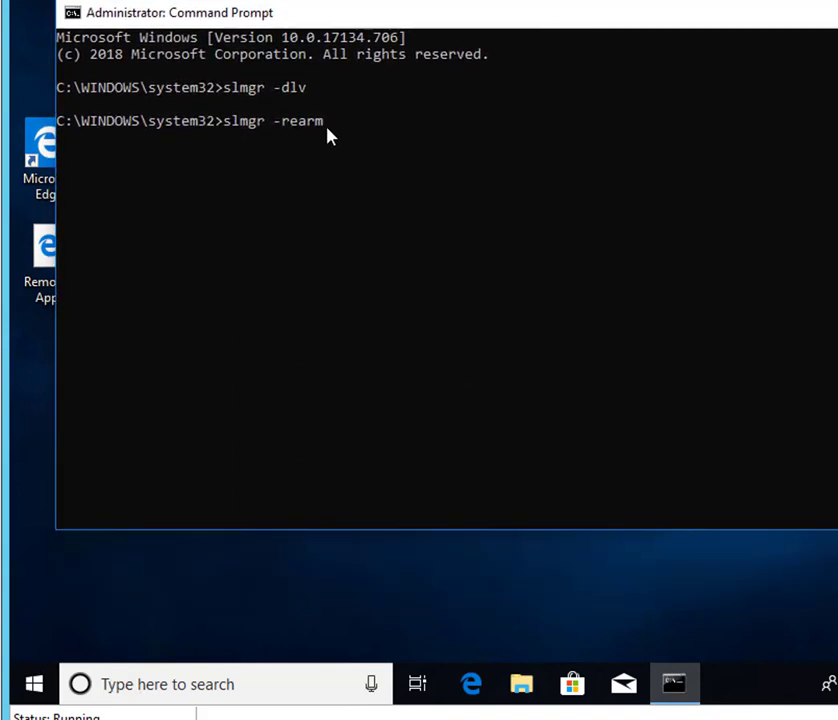
{"action": "mouse_move", "coordinate": [676, 196]}
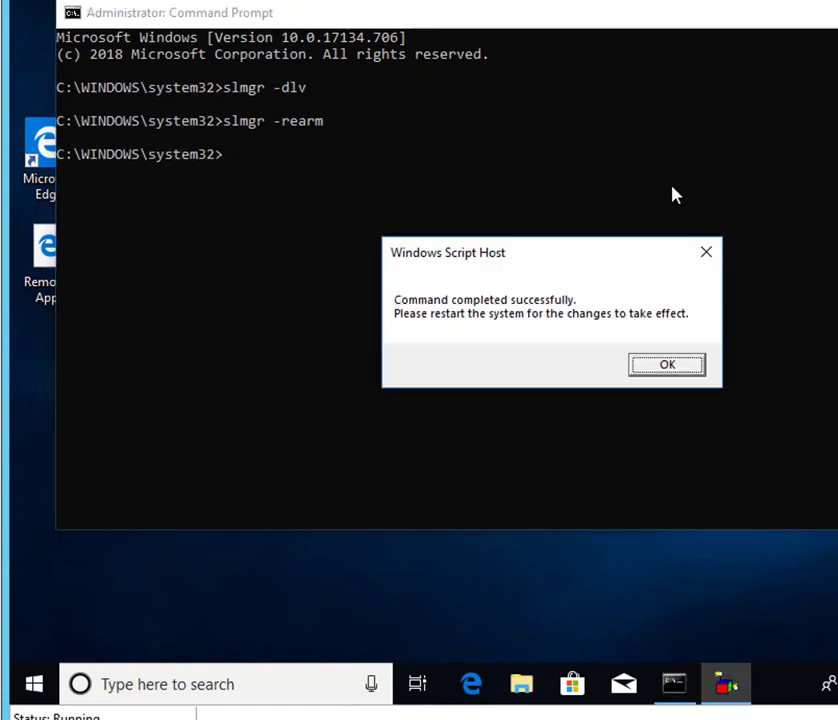
{"action": "mouse_move", "coordinate": [460, 348]}
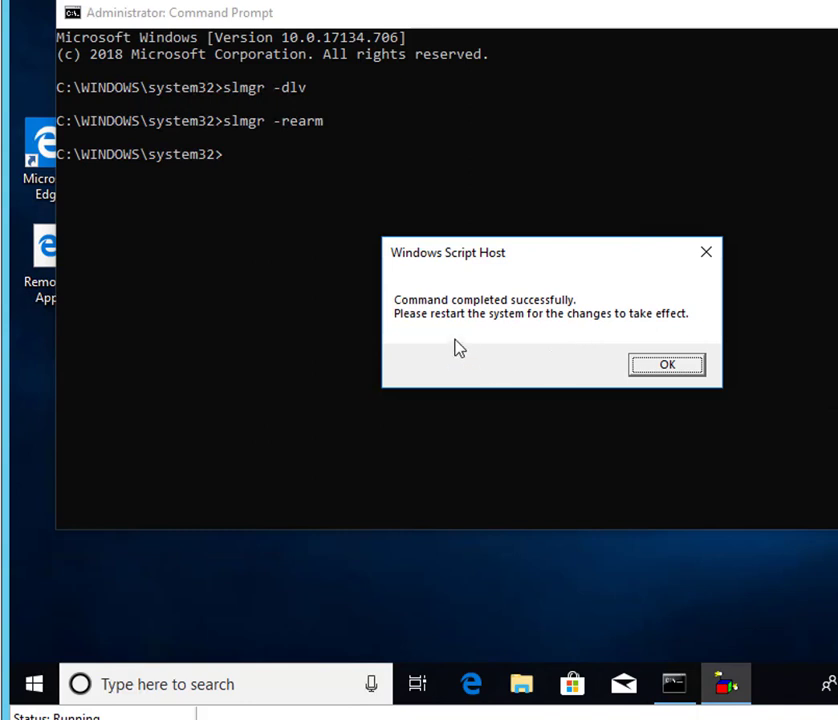
{"action": "mouse_move", "coordinate": [466, 328]}
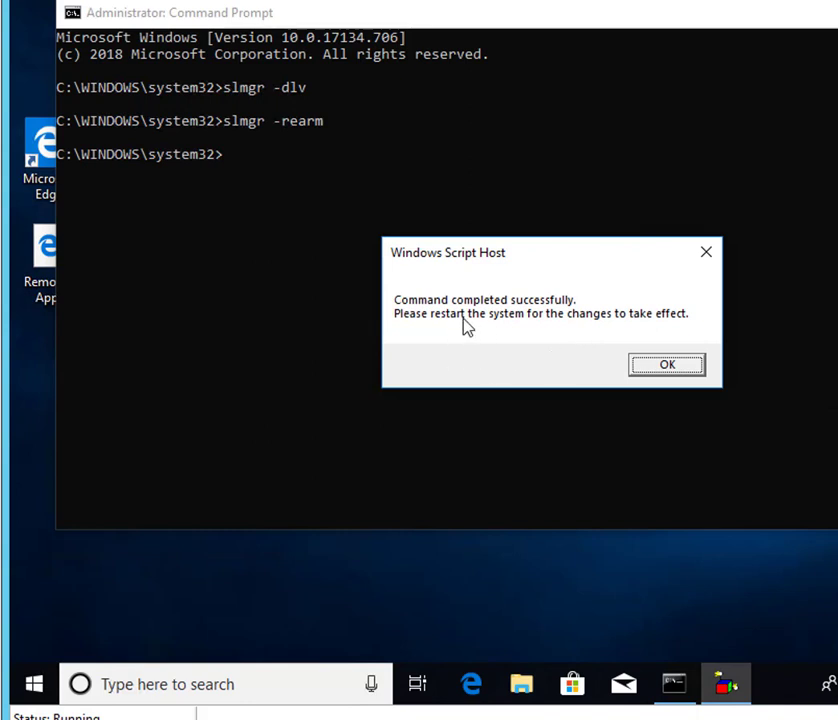
{"action": "mouse_move", "coordinate": [668, 364]}
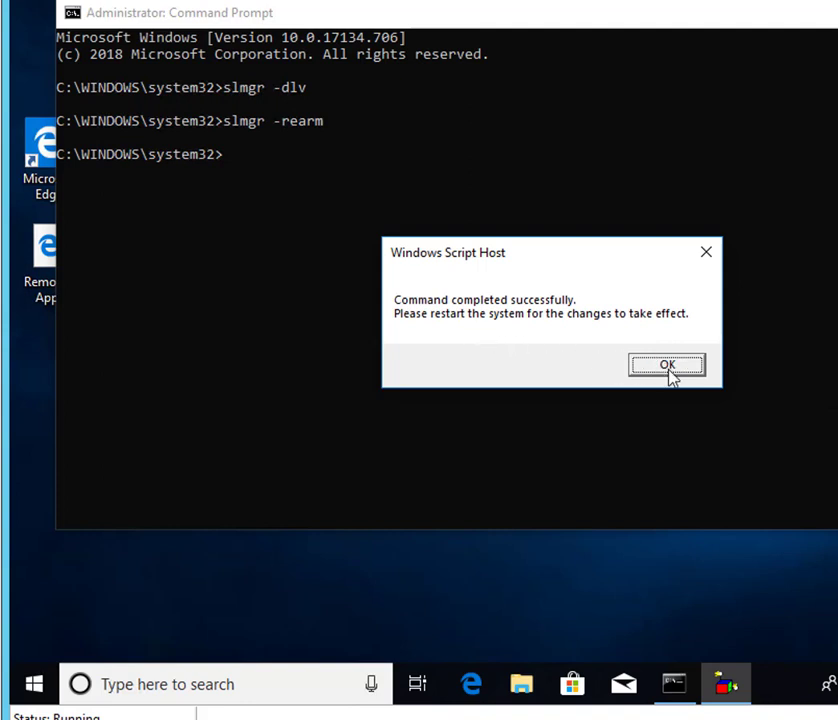
{"action": "left_click", "coordinate": [668, 364]}
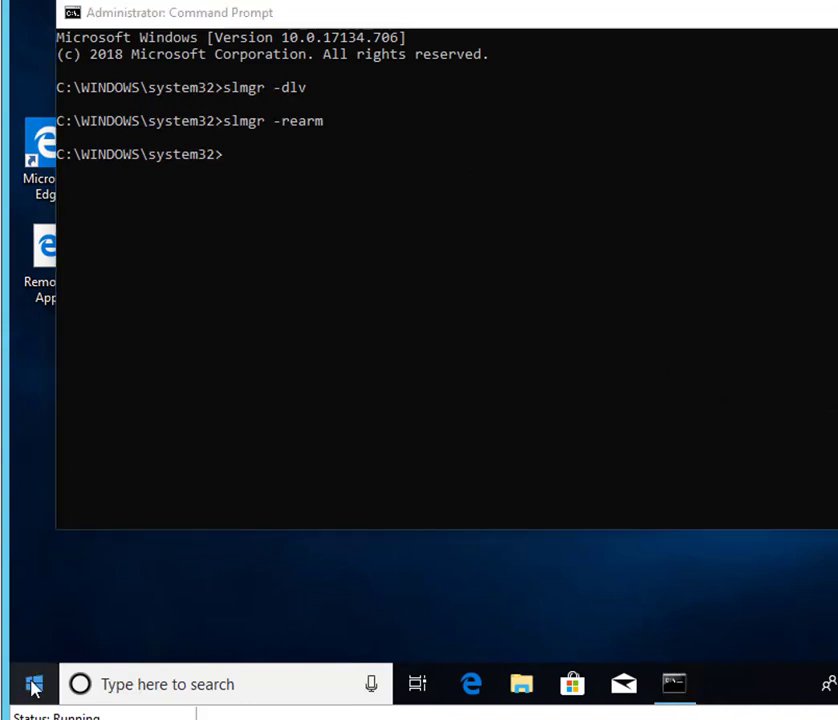
Restart the computer from the Start button's power user menu.
{"action": "right_click", "coordinate": [36, 684]}
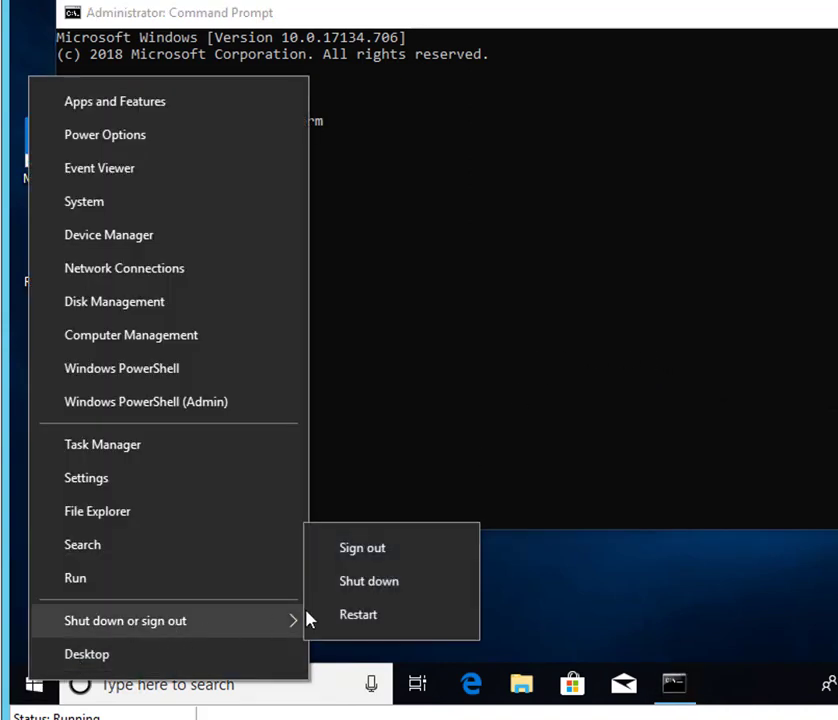
{"action": "left_click", "coordinate": [358, 614]}
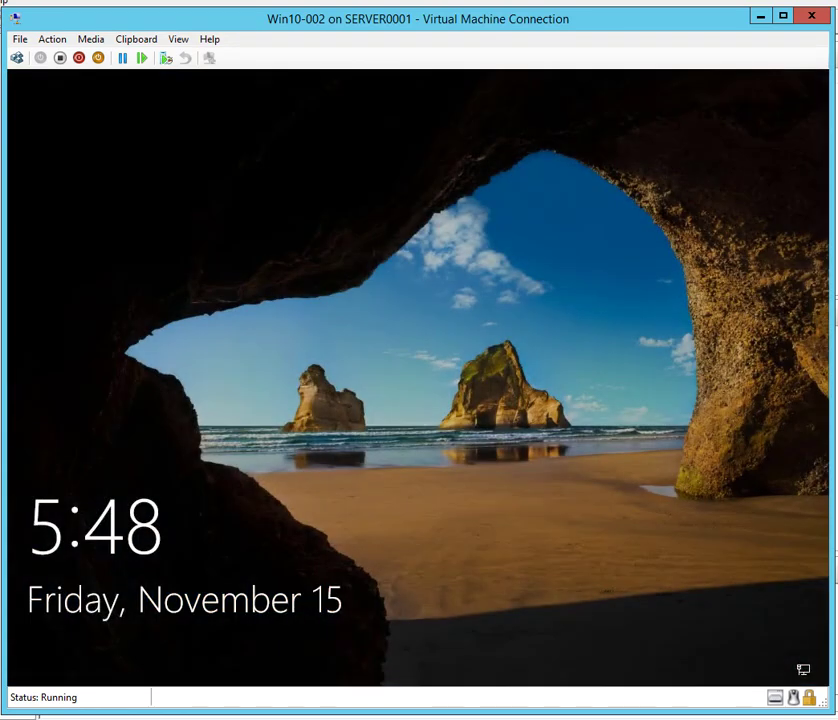
Sign in with the account password to reach the desktop showing the 90-day licence watermark.
{"action": "left_click", "coordinate": [78, 56]}
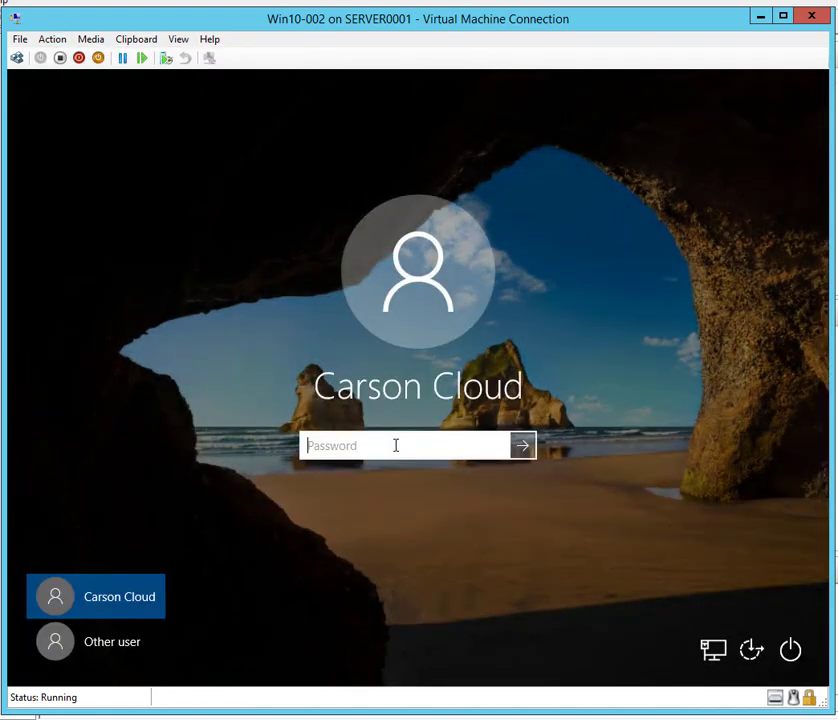
{"action": "type", "text": "••"}
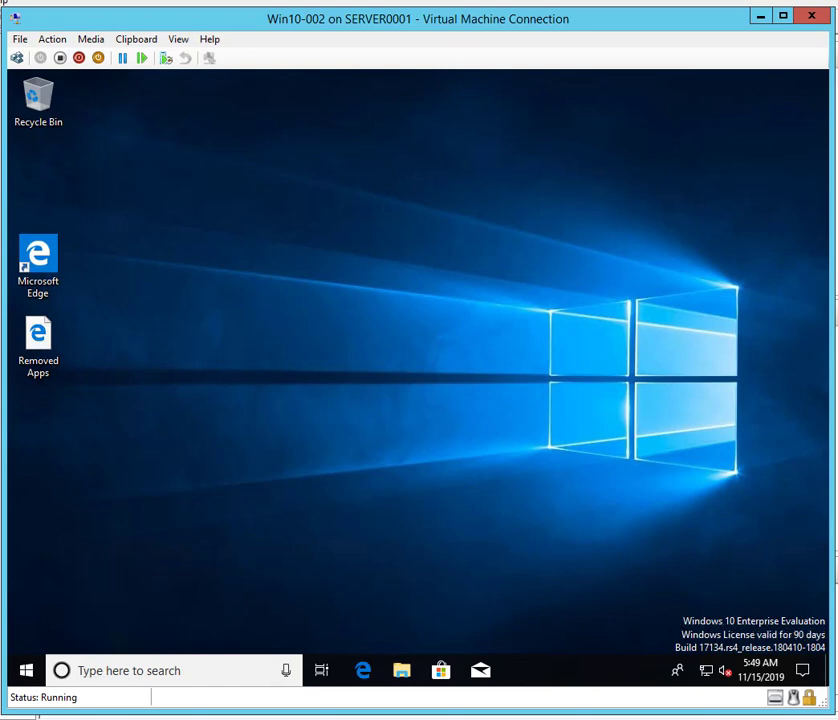
{"action": "mouse_move", "coordinate": [766, 648]}
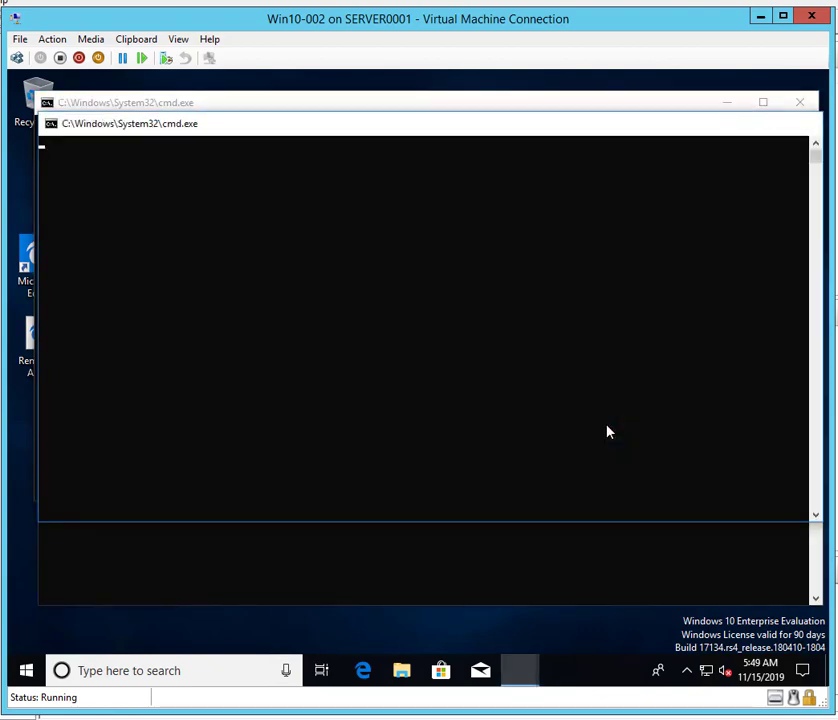
{"action": "left_click", "coordinate": [800, 102]}
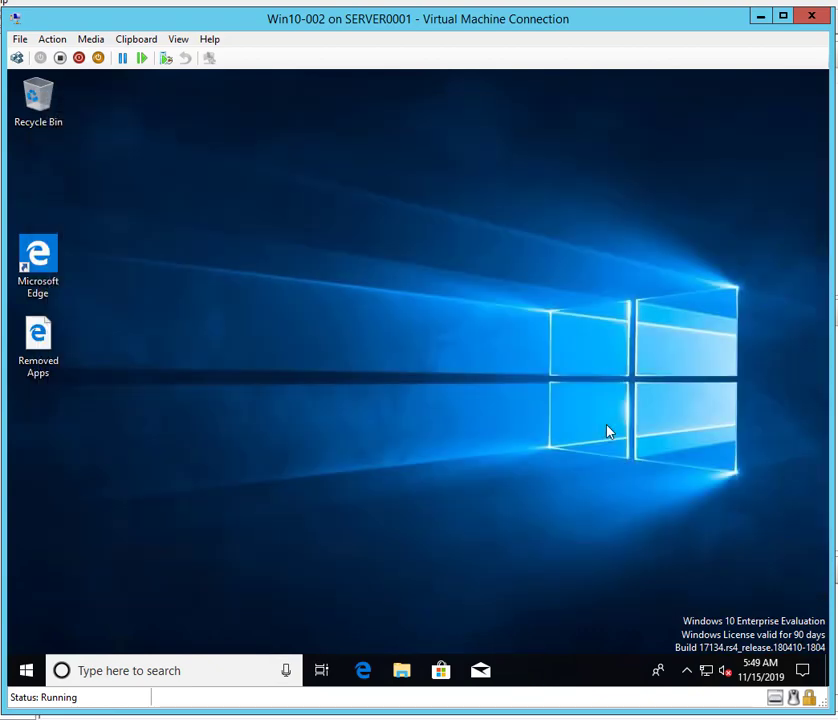